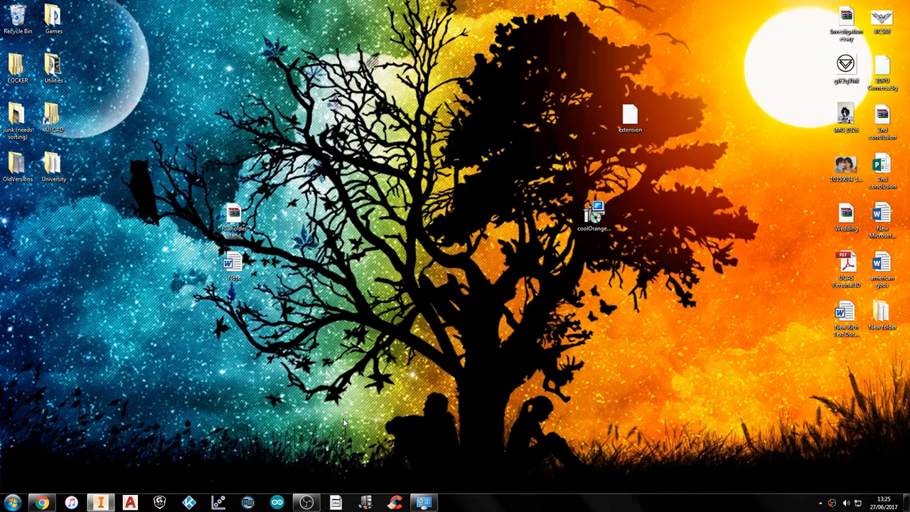
pyautogui.moveTo(321, 432)
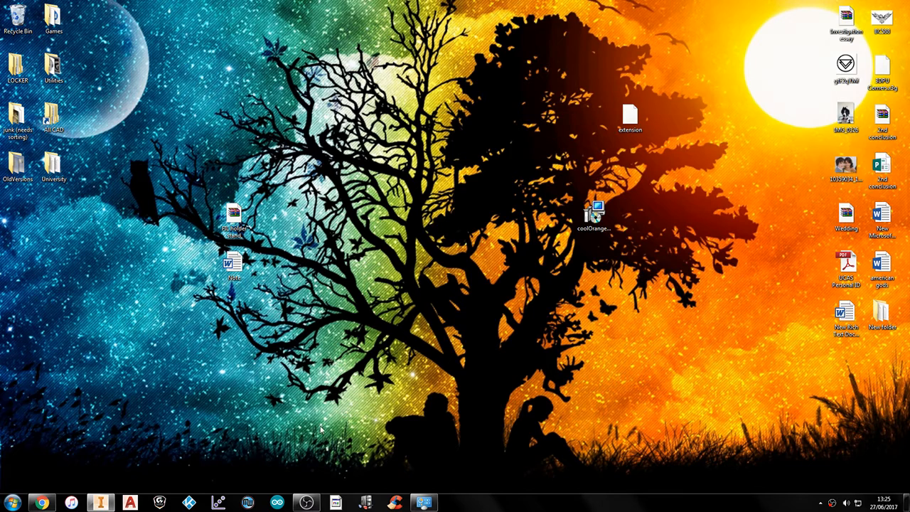
pyautogui.moveTo(149, 443)
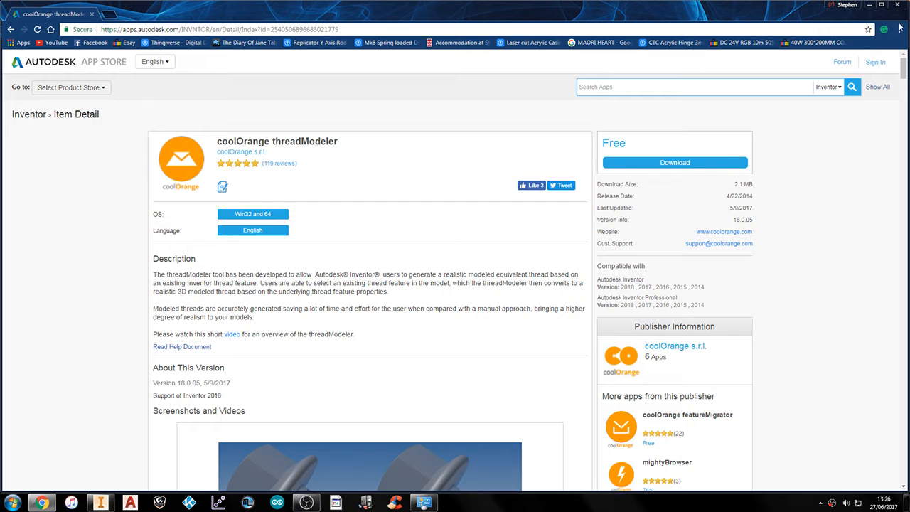
# Step: Show the Computer view with its drives over the threadModeler store page
pyautogui.click(7, 500)
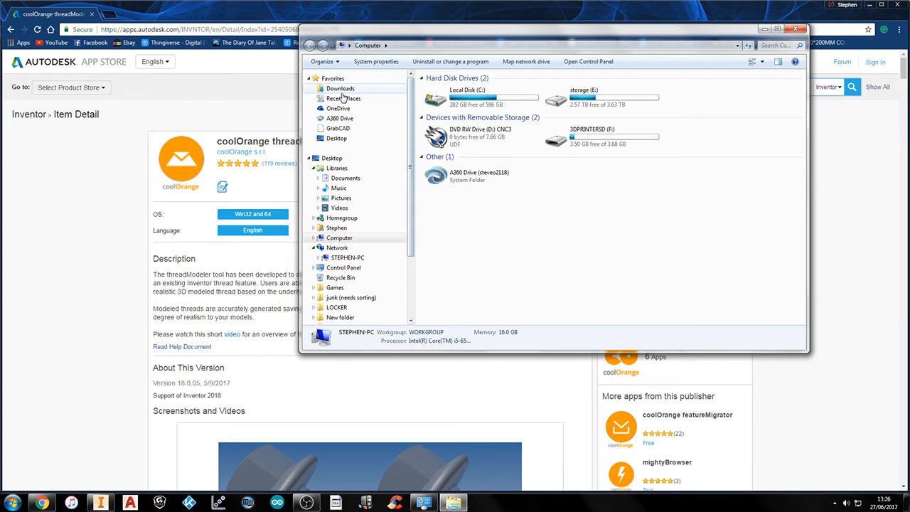
# Step: Reveal the desktop holding the downloaded coolOrange threadModeler installer
pyautogui.click(338, 88)
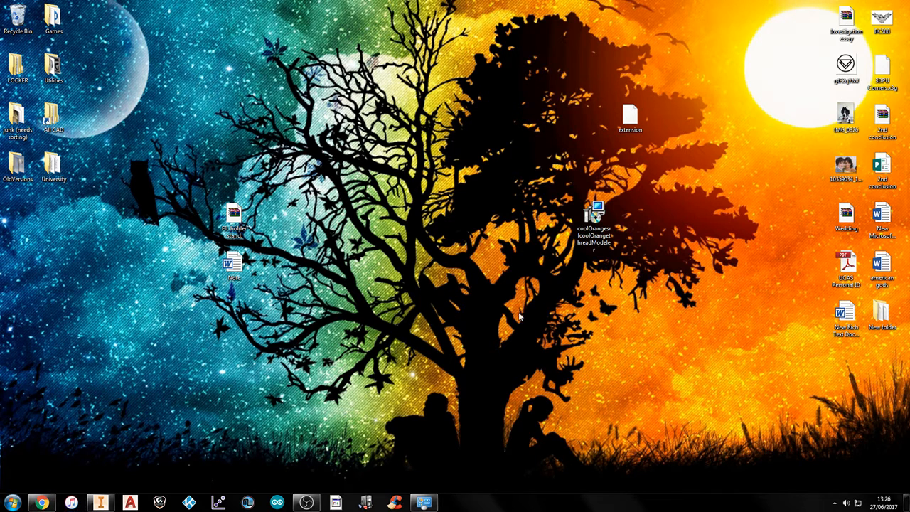
pyautogui.click(594, 213)
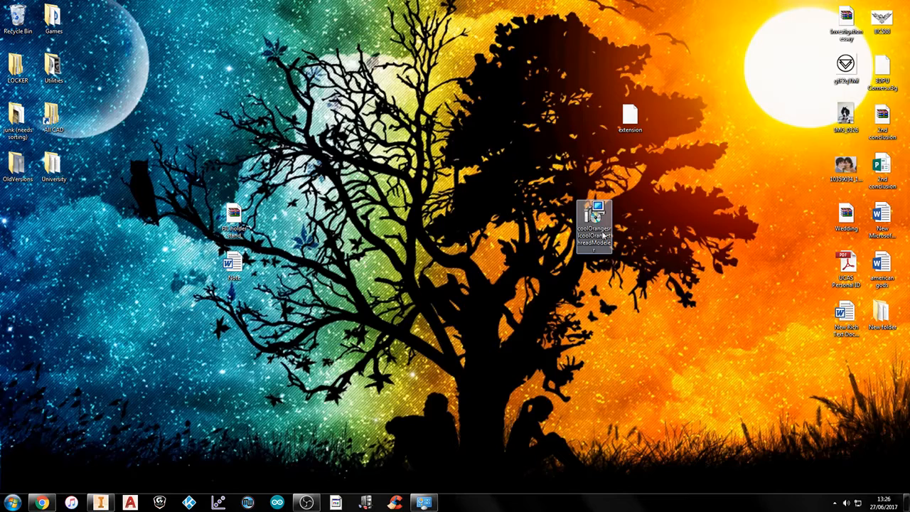
pyautogui.moveTo(594, 213)
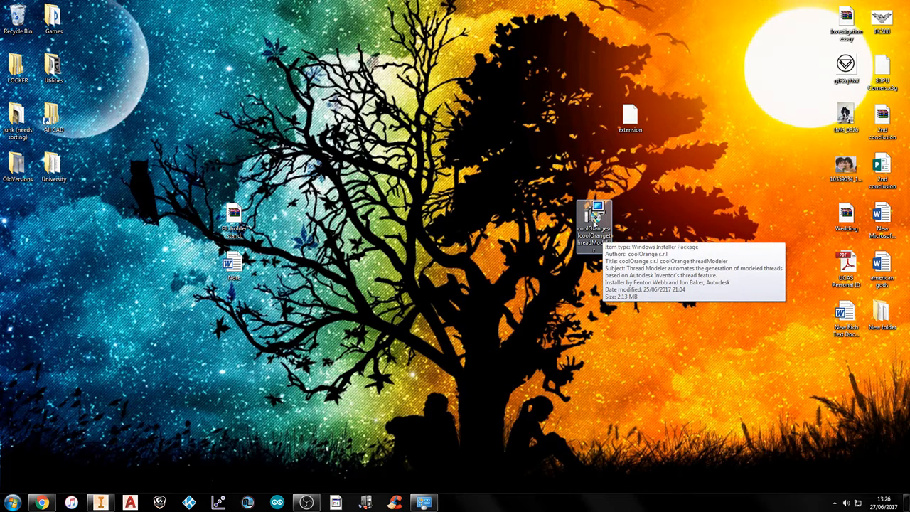
pyautogui.doubleClick(594, 213)
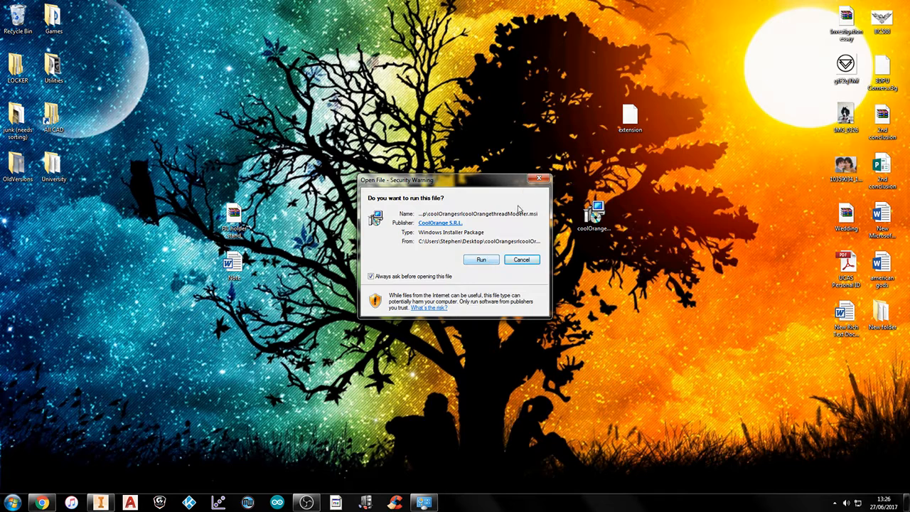
pyautogui.moveTo(540, 186)
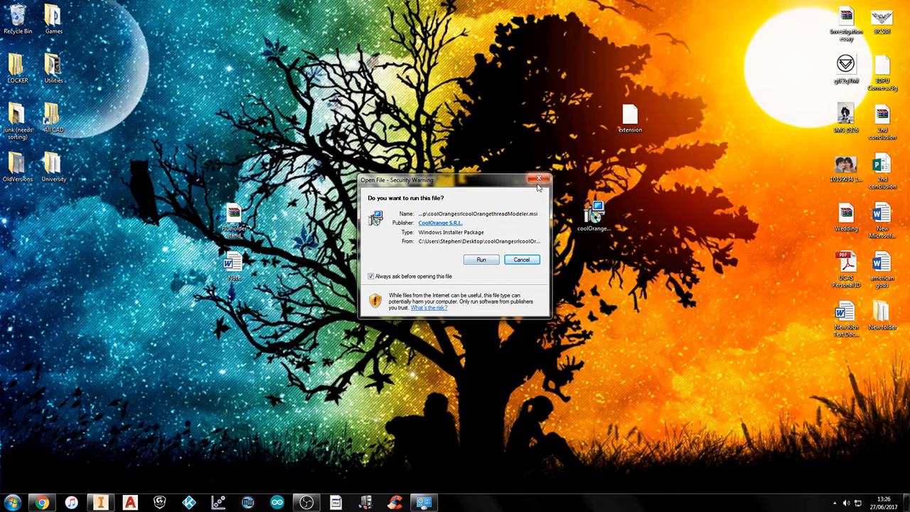
pyautogui.moveTo(489, 244)
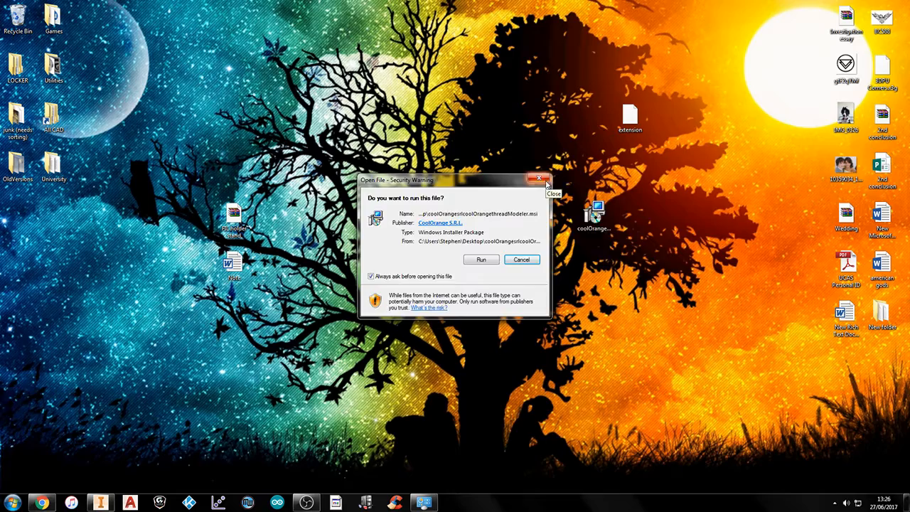
pyautogui.click(522, 259)
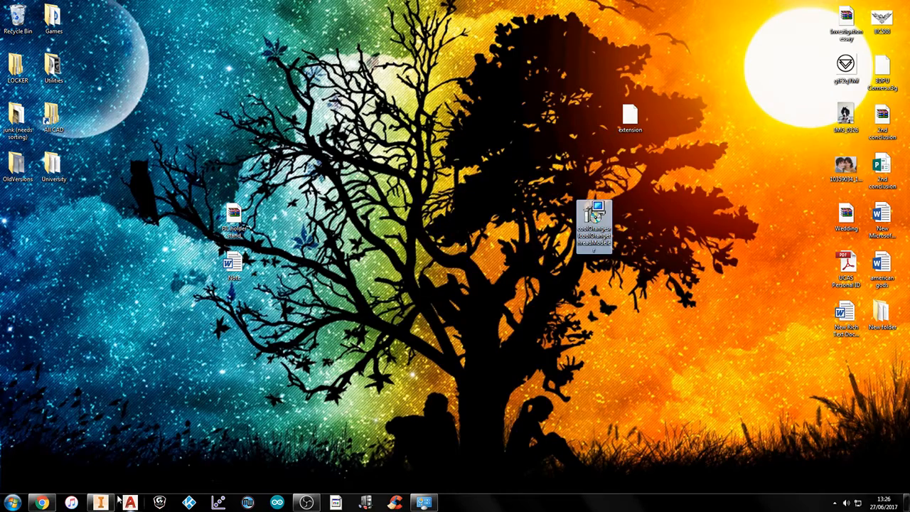
pyautogui.moveTo(100, 501)
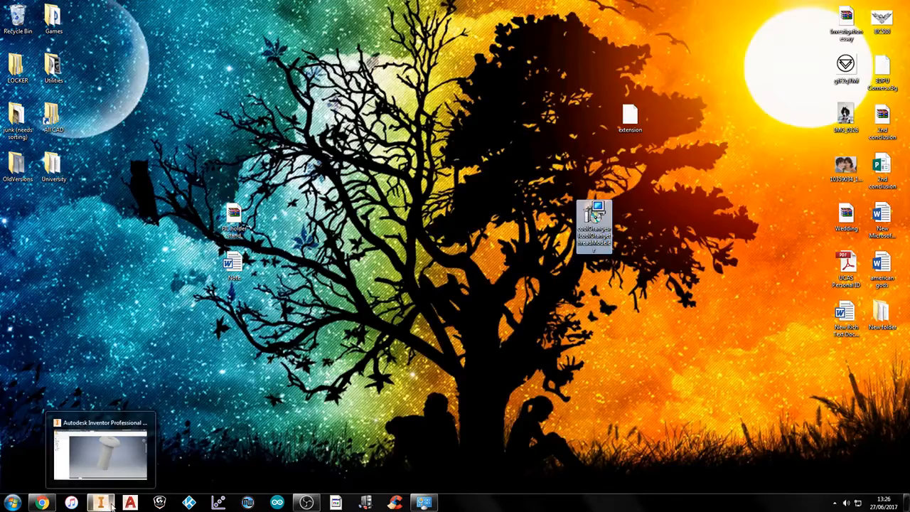
# Step: Return to the bolt part in Inventor, check the coolOrange ribbon tab, and go to 3D Model
pyautogui.click(102, 457)
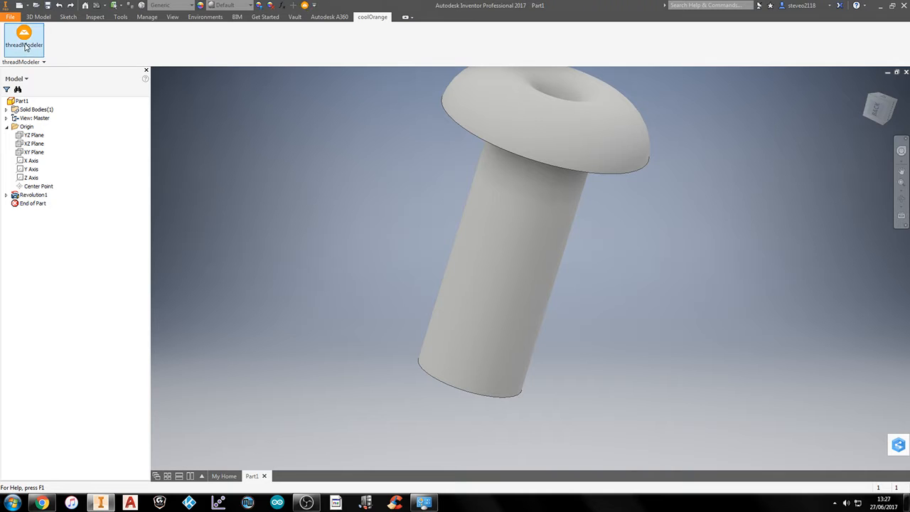
pyautogui.rightClick(23, 37)
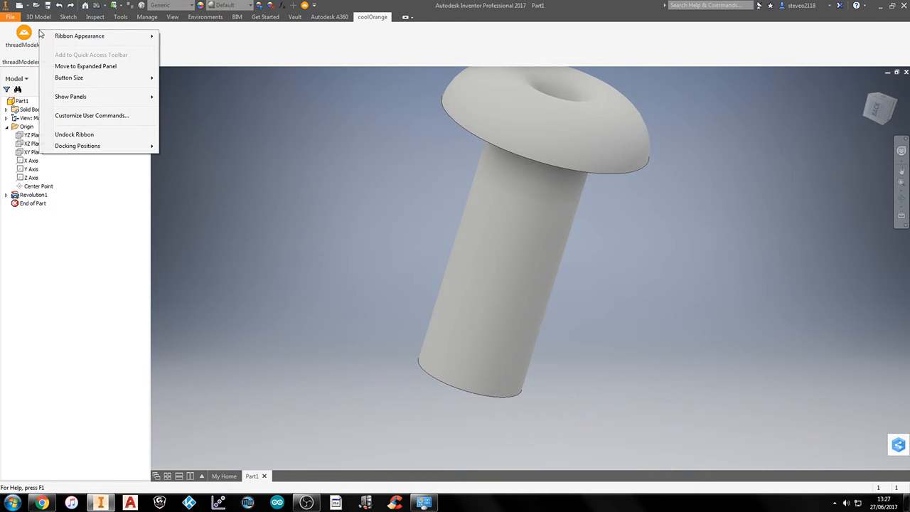
pyautogui.moveTo(74, 54)
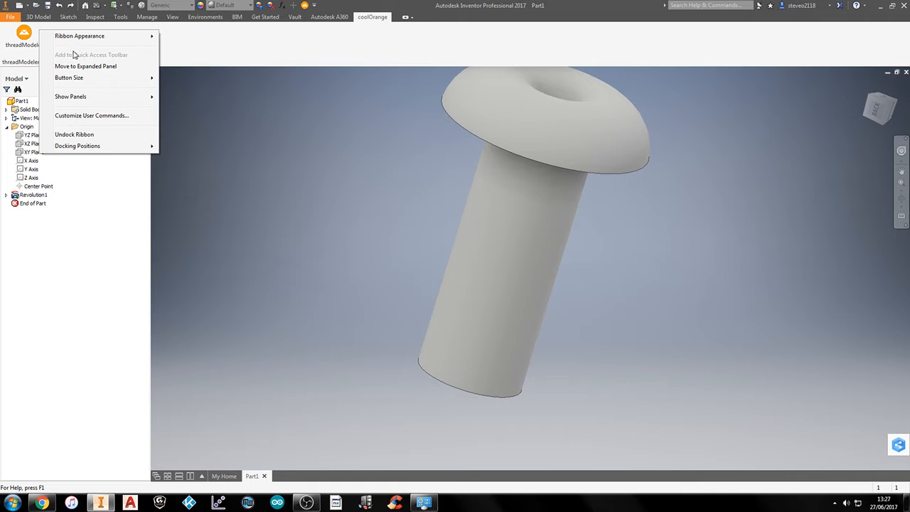
pyautogui.moveTo(310, 10)
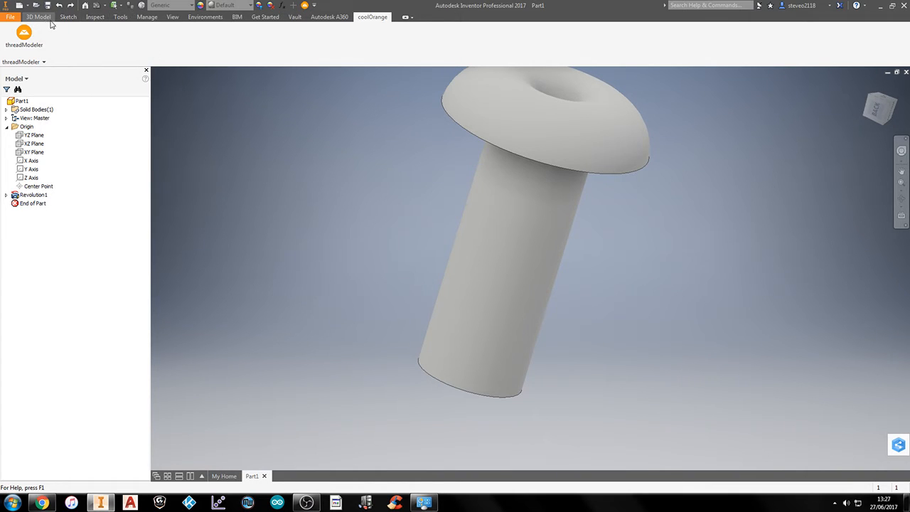
pyautogui.click(43, 17)
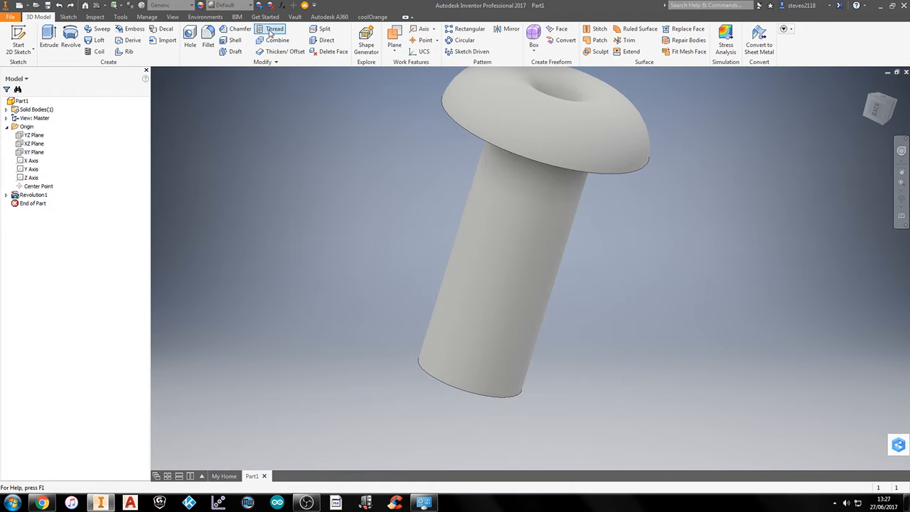
# Step: Wrap a cosmetic Thread feature around the bolt's shaft face
pyautogui.click(275, 28)
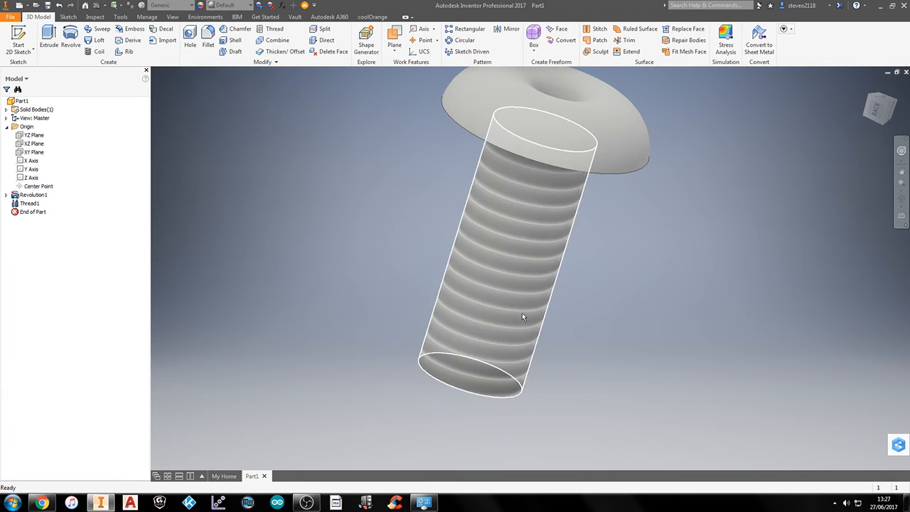
pyautogui.moveTo(522, 315); pyautogui.dragTo(778, 350)
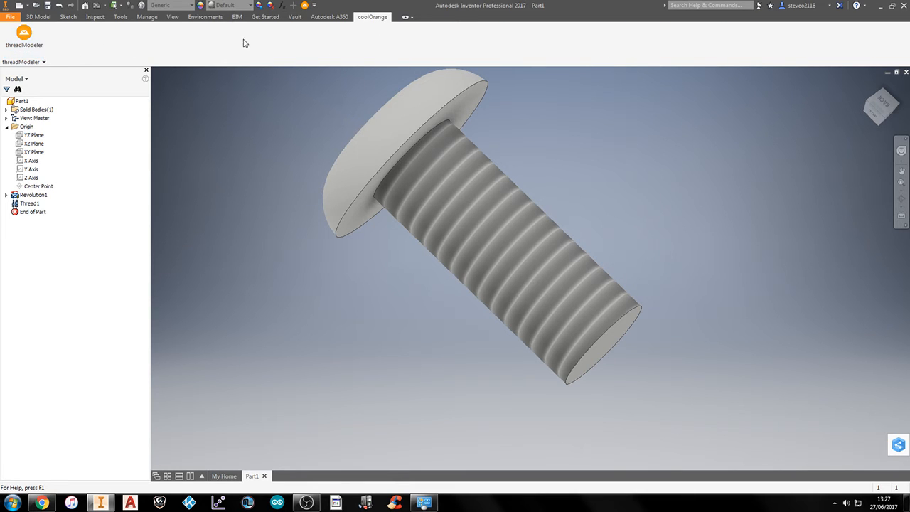
# Step: Run threadModeler on Thread1, producing real coil and revolution thread geometry
pyautogui.click(29, 36)
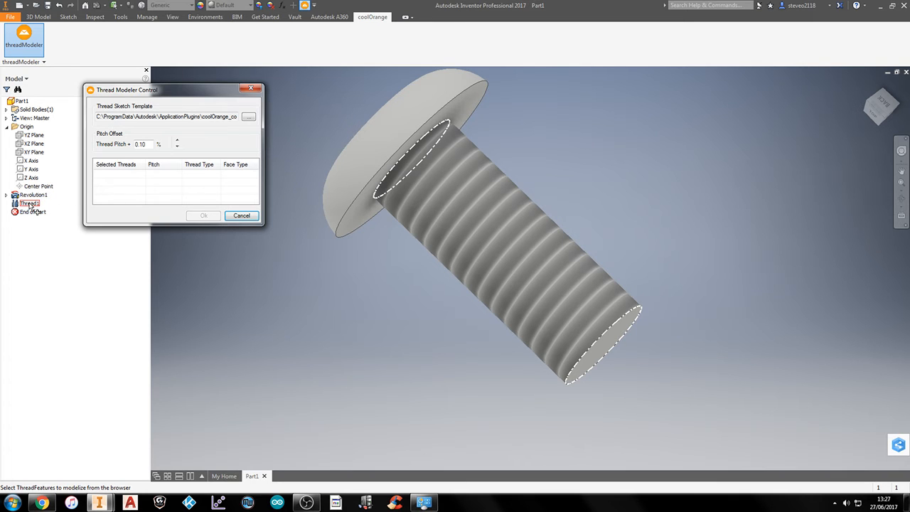
pyautogui.click(29, 201)
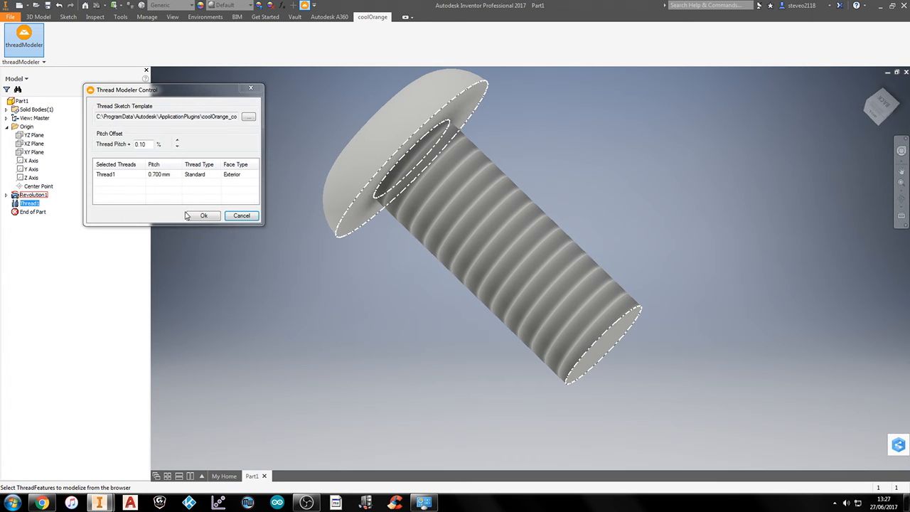
pyautogui.click(204, 216)
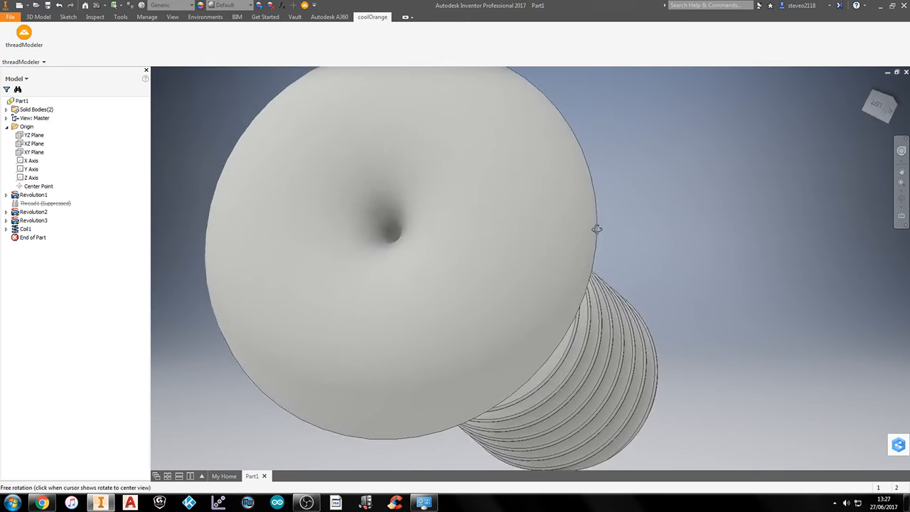
# Step: Highlight the new Coil1 and Revolution3 features on the bolt, then return to 3D Model
pyautogui.moveTo(597, 229); pyautogui.dragTo(512, 293)
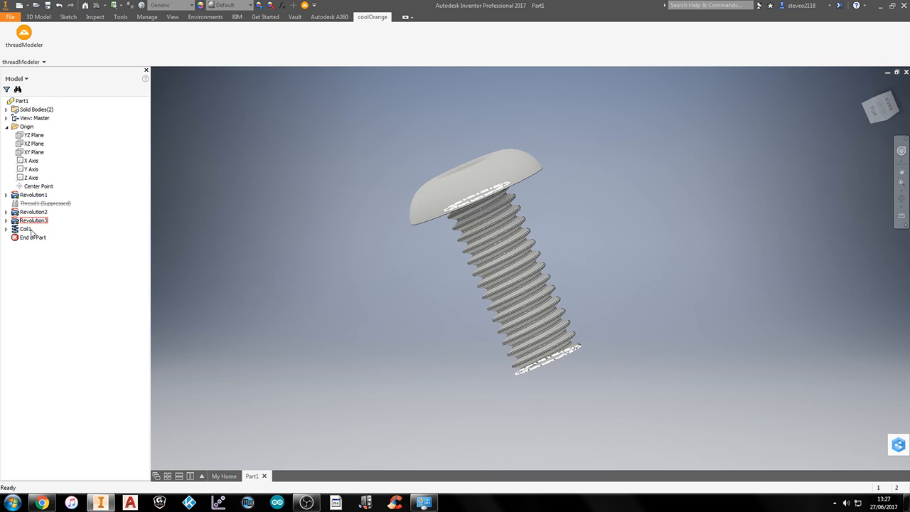
pyautogui.click(25, 229)
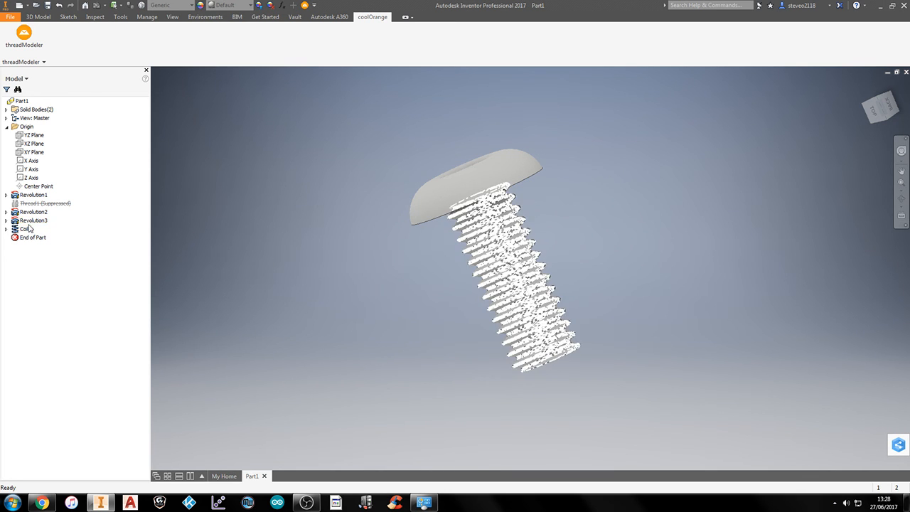
pyautogui.click(34, 220)
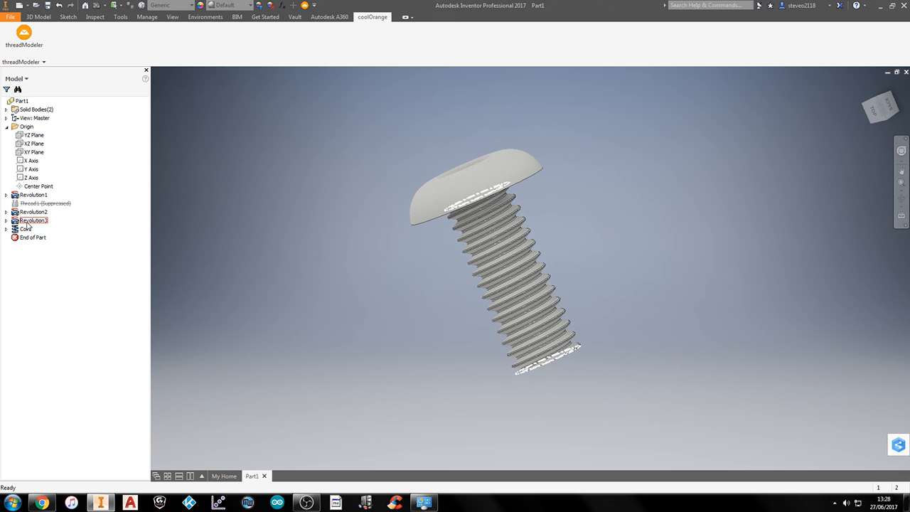
pyautogui.click(40, 16)
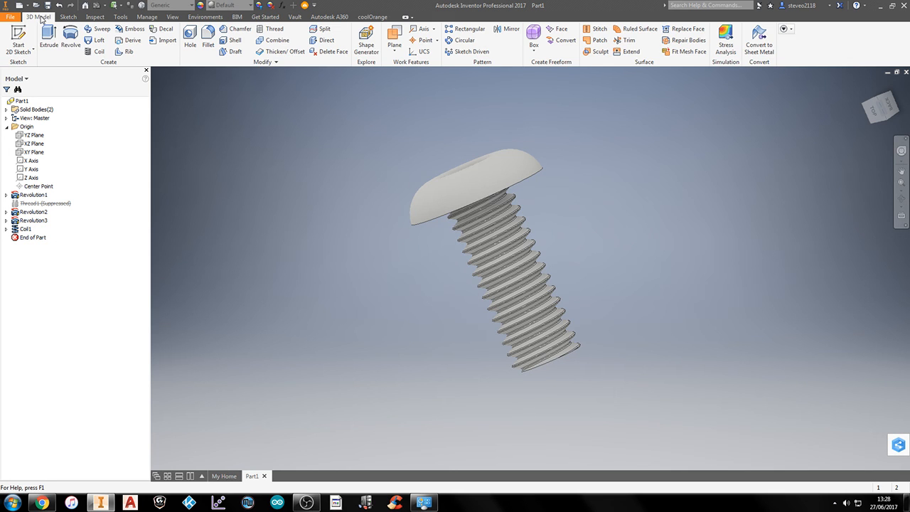
pyautogui.moveTo(148, 54)
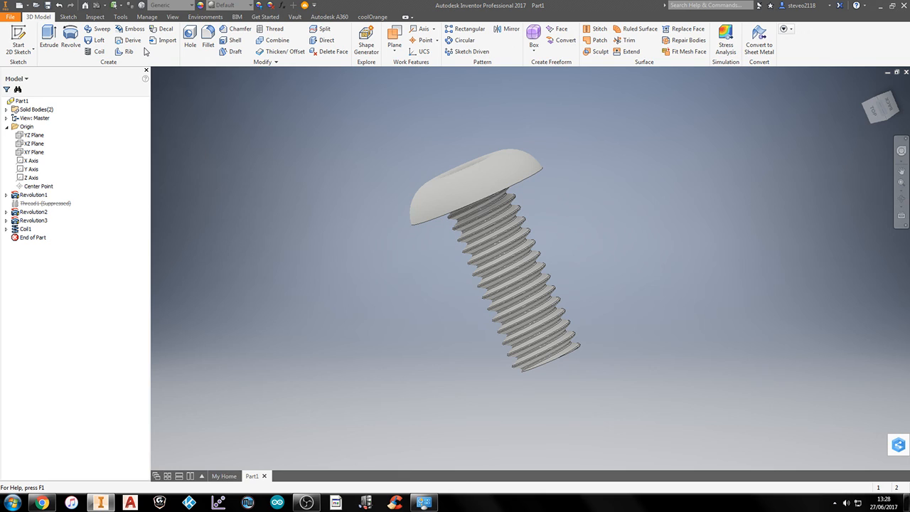